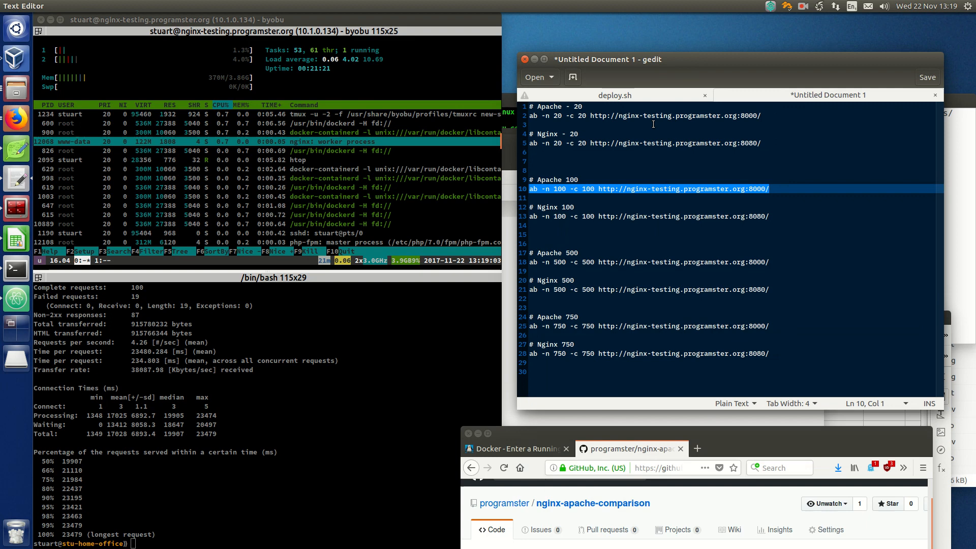
Select and copy the Nginx 100-concurrency ab command line (port 8080) from the gedit list
left_click(565, 116)
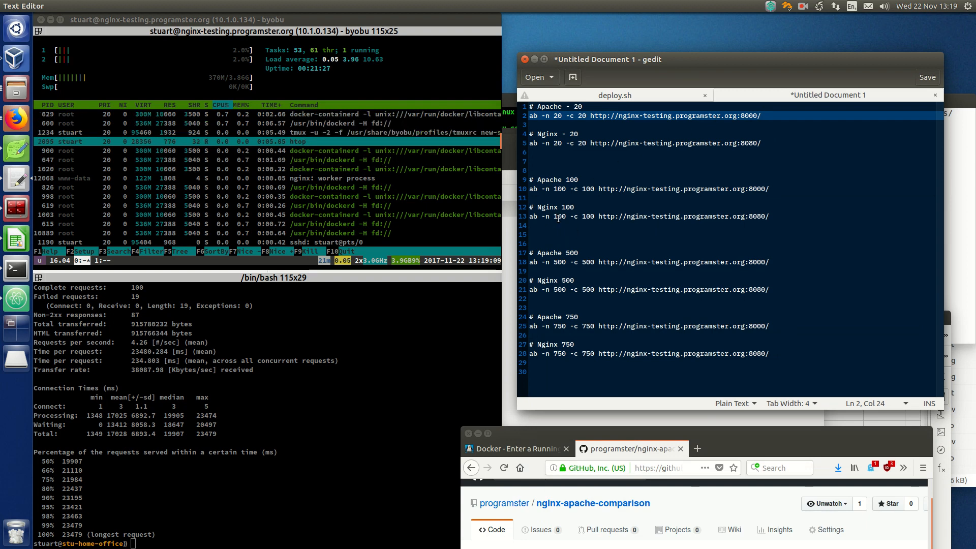
double_click(582, 215)
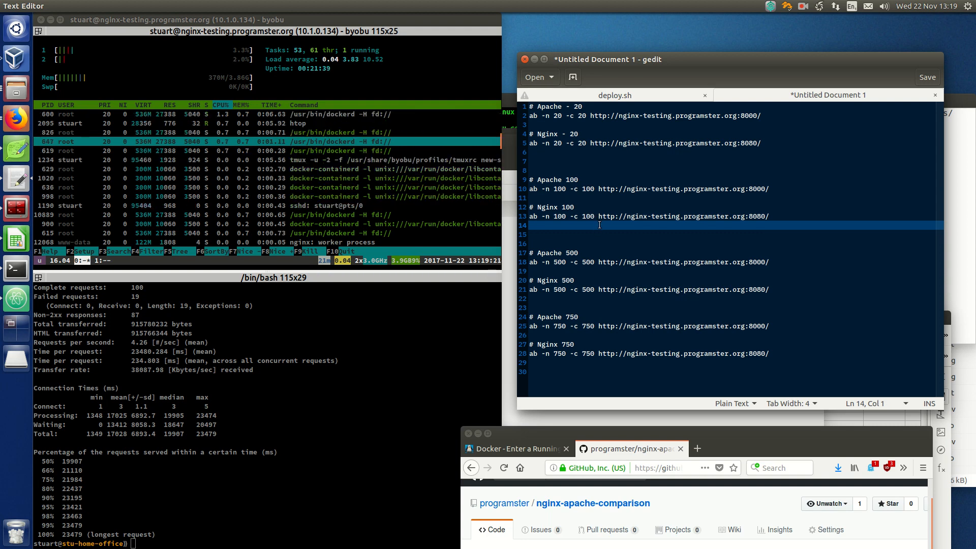
left_click(567, 206)
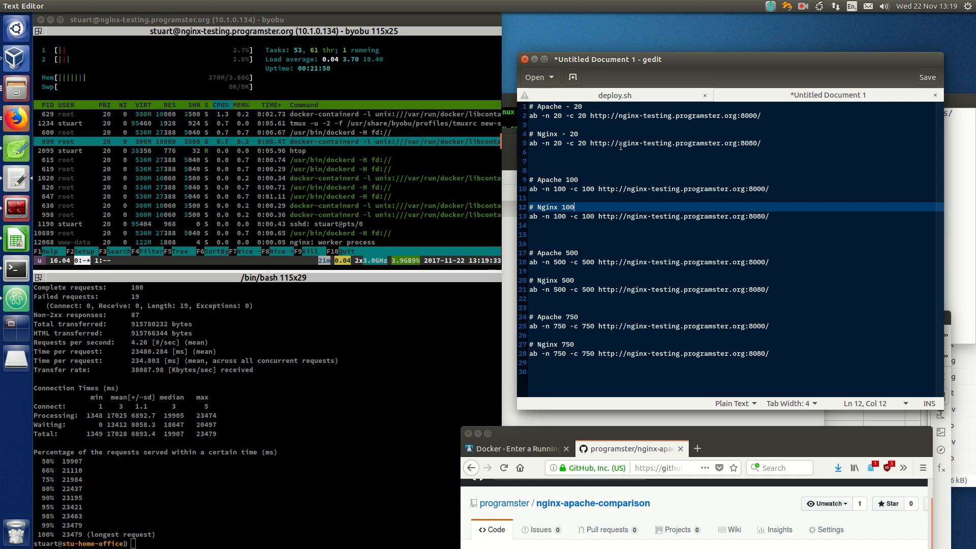
left_click(743, 142)
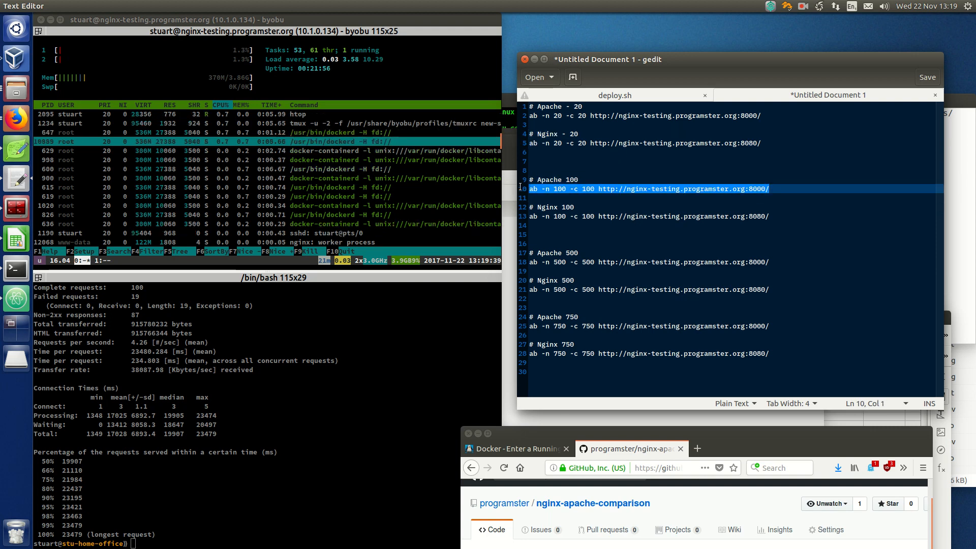
left_click(790, 215)
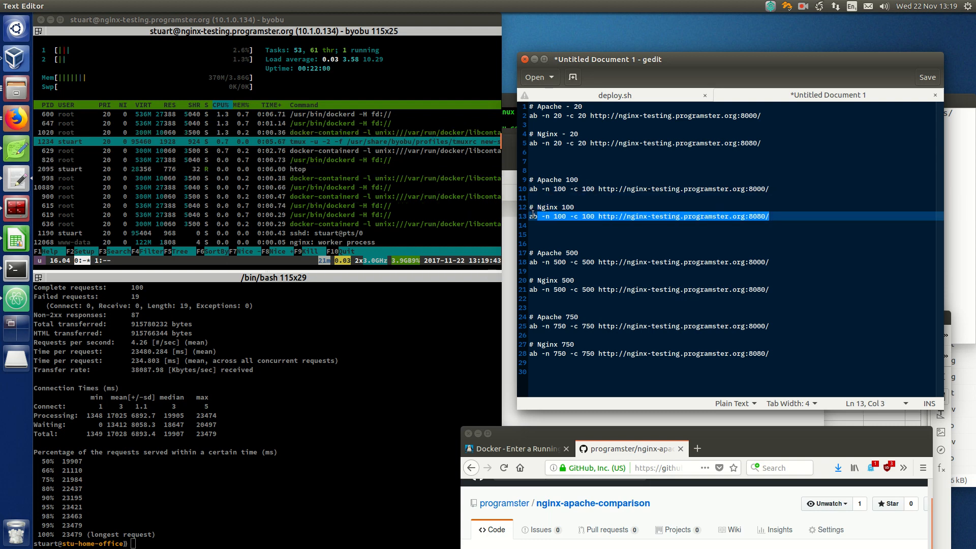
Run the pasted 'ab -n 100 -c 100' Nginx benchmark in the lower terminal pane
left_click(299, 320)
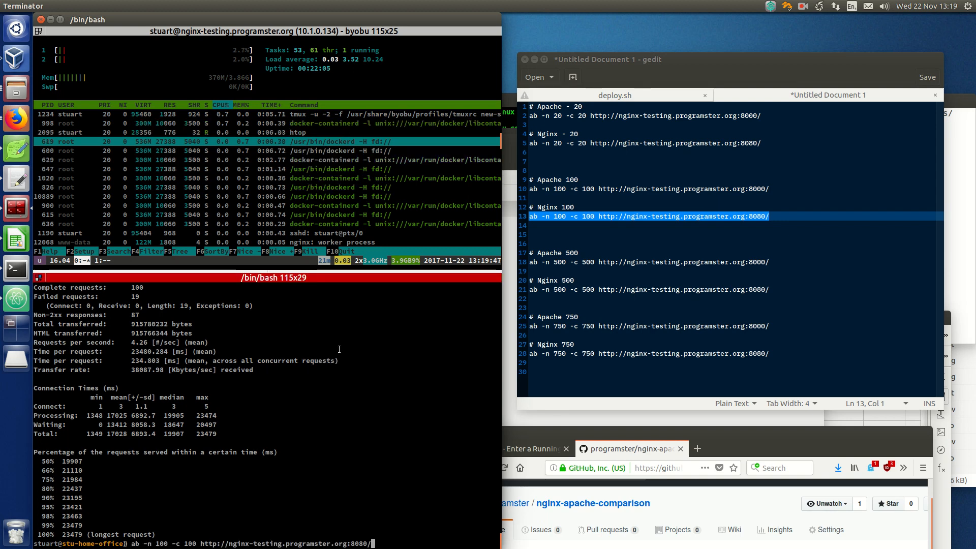
key("Return")
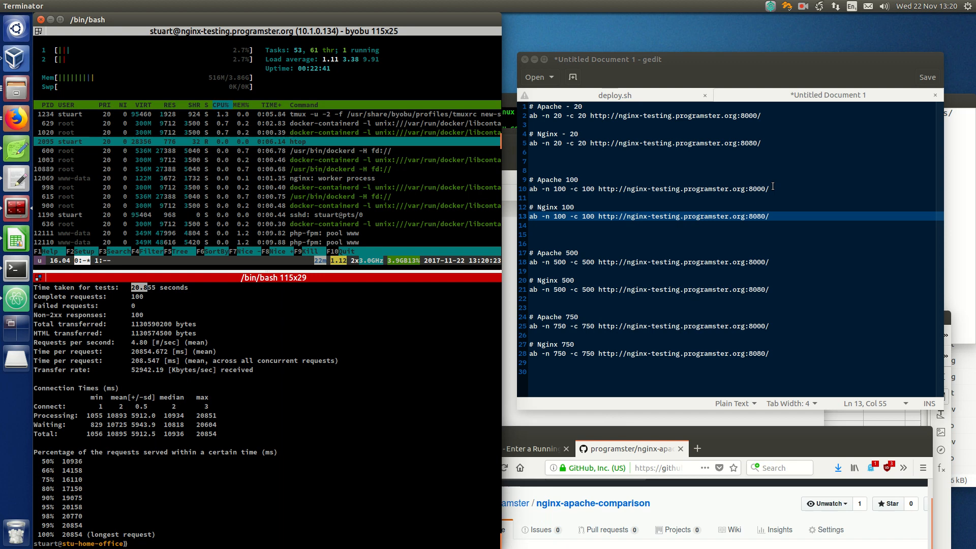
Copy the Apache 100-concurrency ab command (port 8000) and run it in the lower pane
left_click(648, 189)
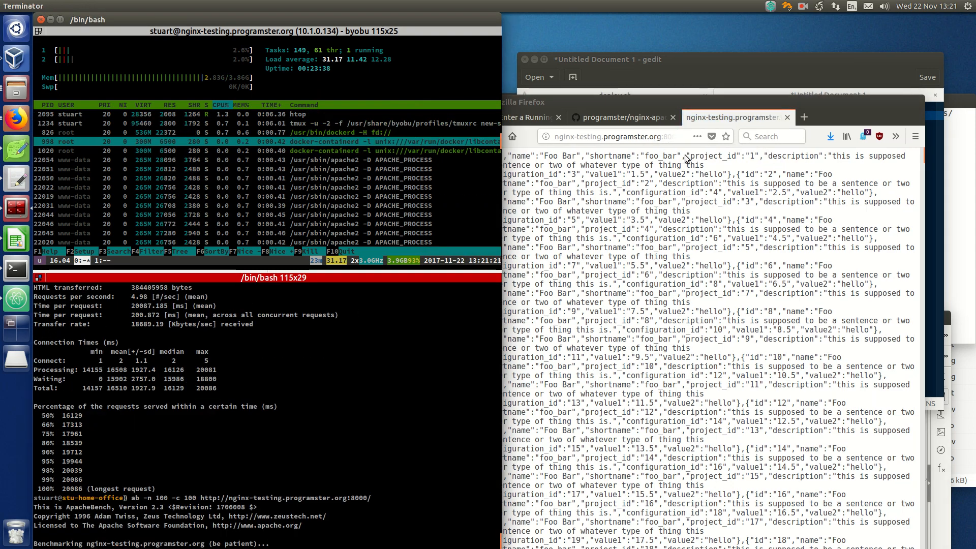
Reload the Apache port 8000 test page in Firefox to reveal its out-of-memory fatal error
left_click(617, 136)
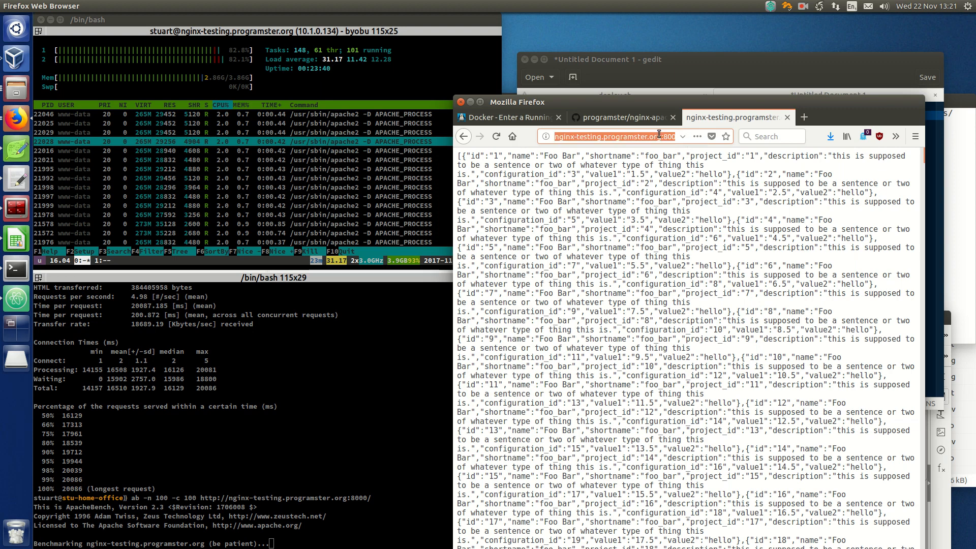
left_click(804, 117)
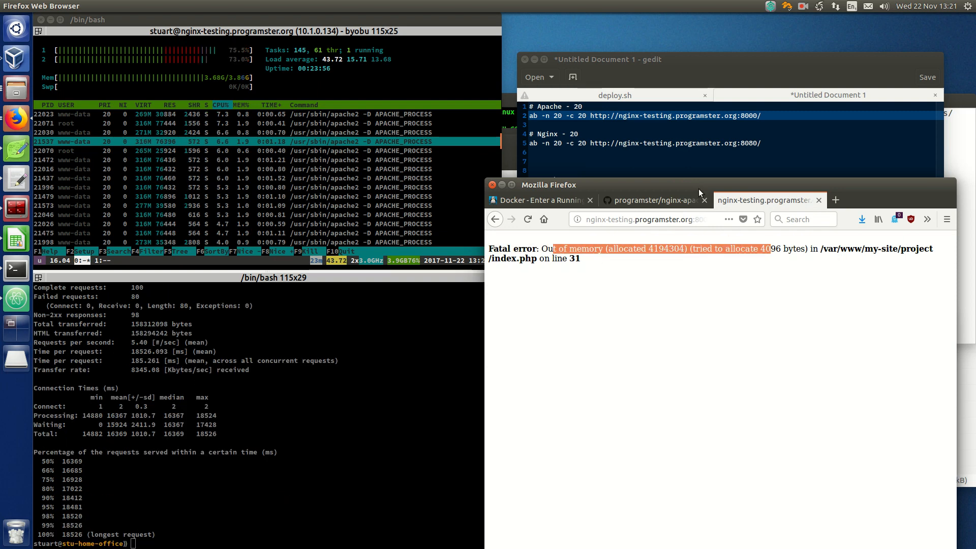
left_click(249, 142)
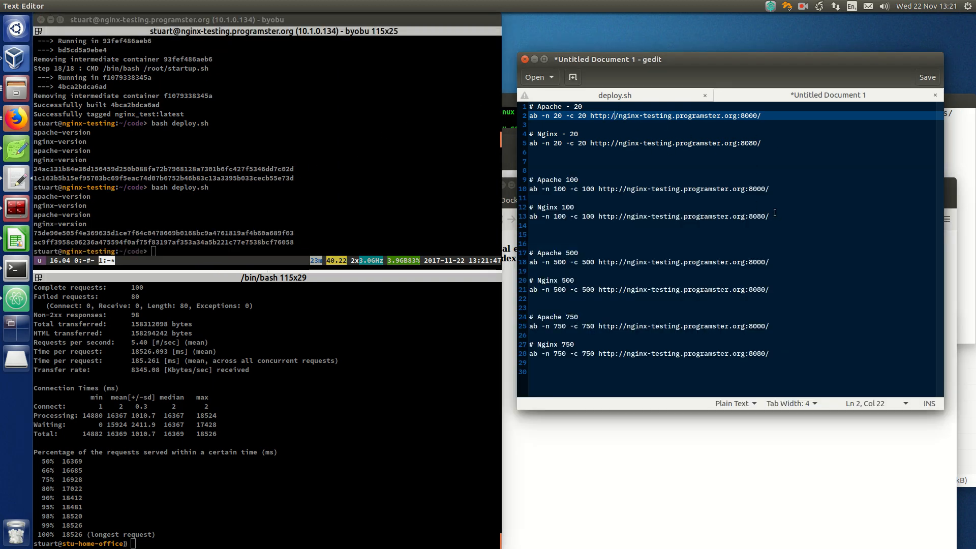
Copy the Nginx 'ab -n 500 -c 500' command from gedit and run it in the terminal pane
left_click(556, 281)
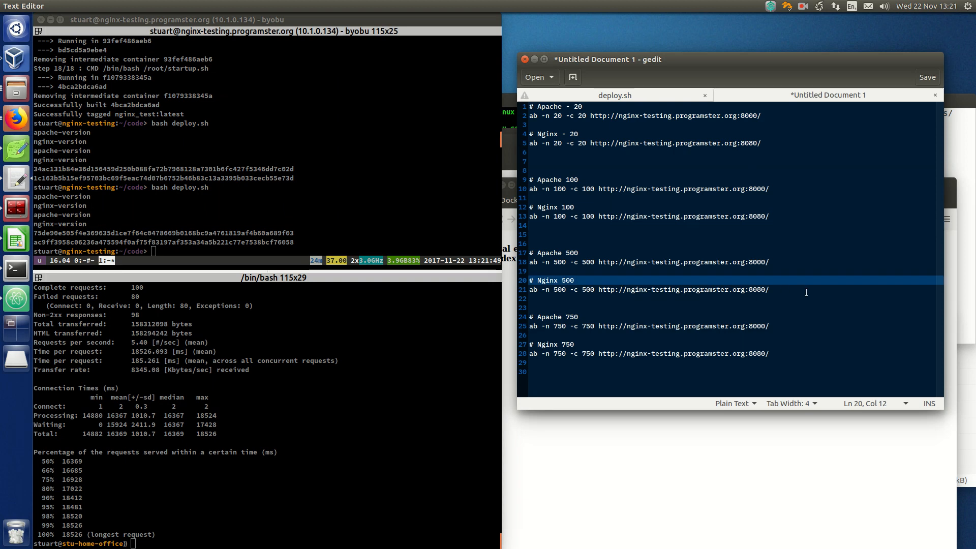
left_click(781, 290)
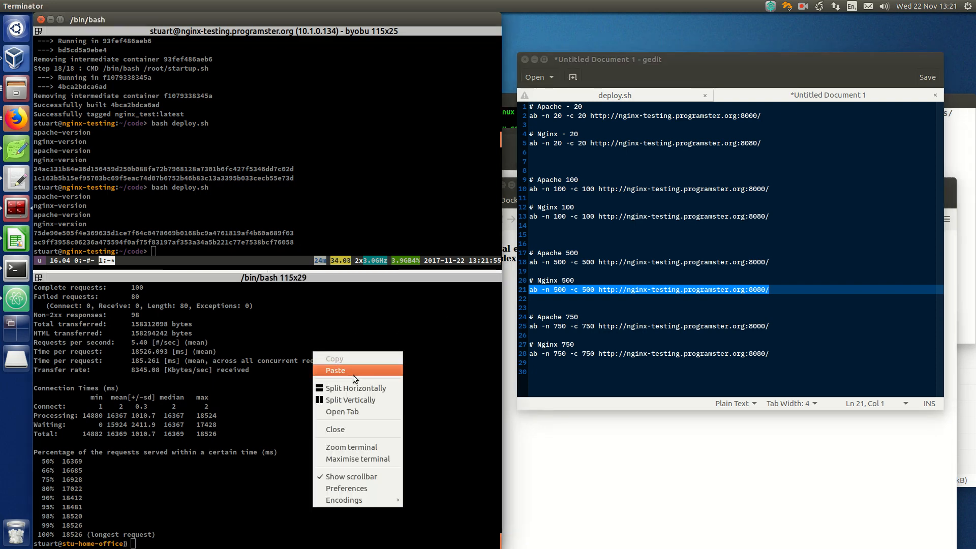
left_click(335, 370)
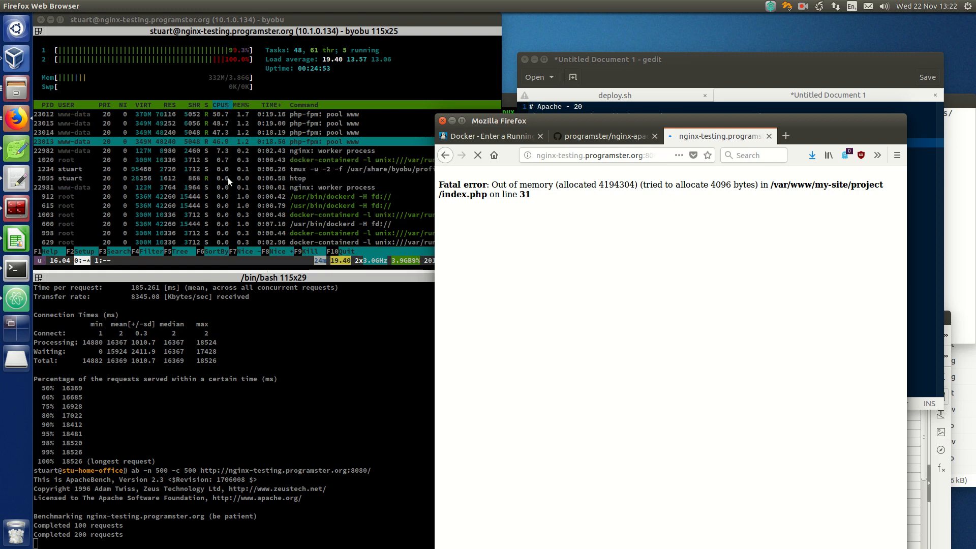
Reload the nginx-testing page in Firefox and view its returned data in the JSON viewer
left_click(477, 154)
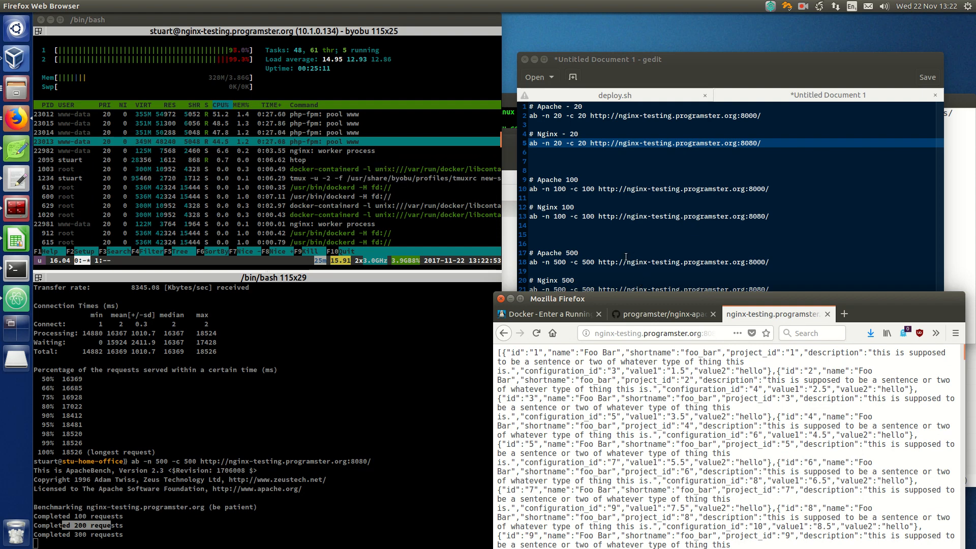
left_click(595, 238)
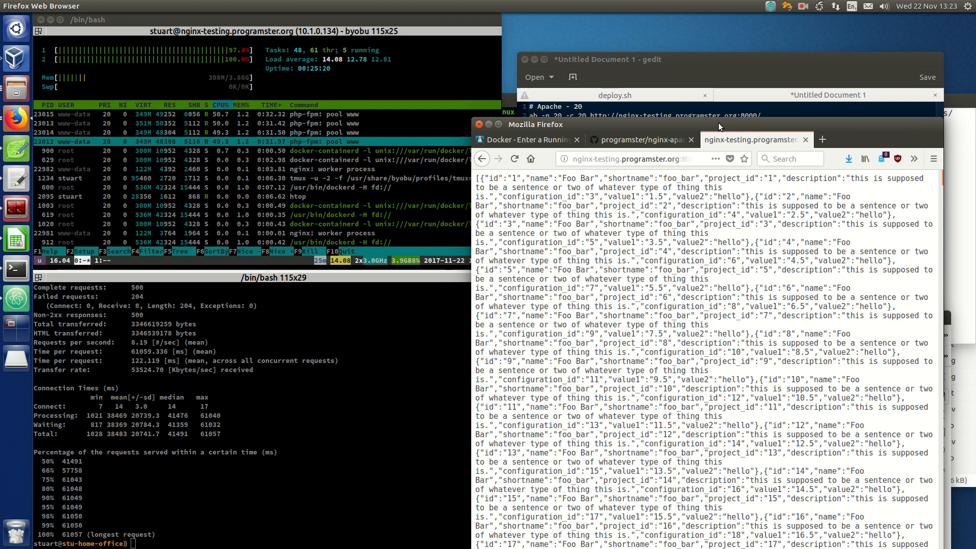
left_click(481, 146)
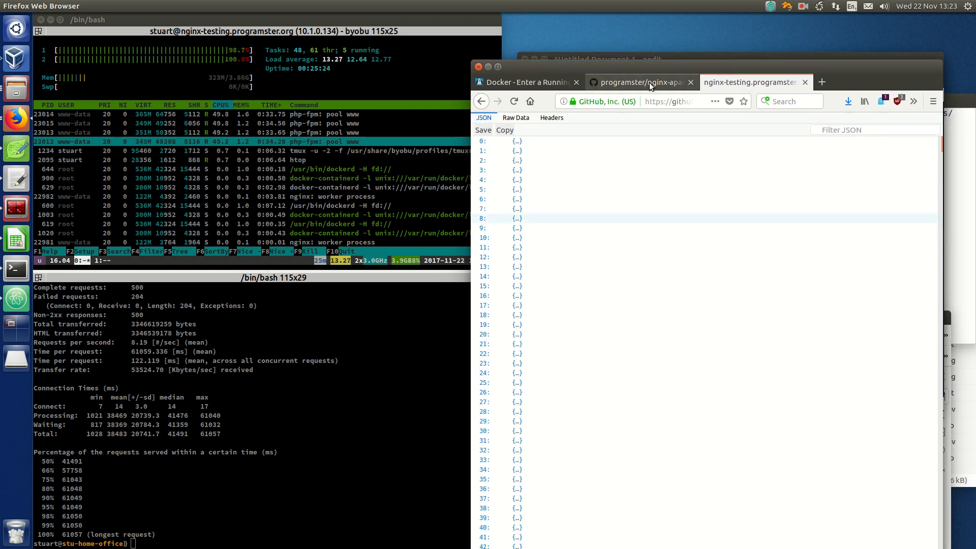
Navigate to project/index.php in the nginx-apache-comparison GitHub repository
left_click(638, 82)
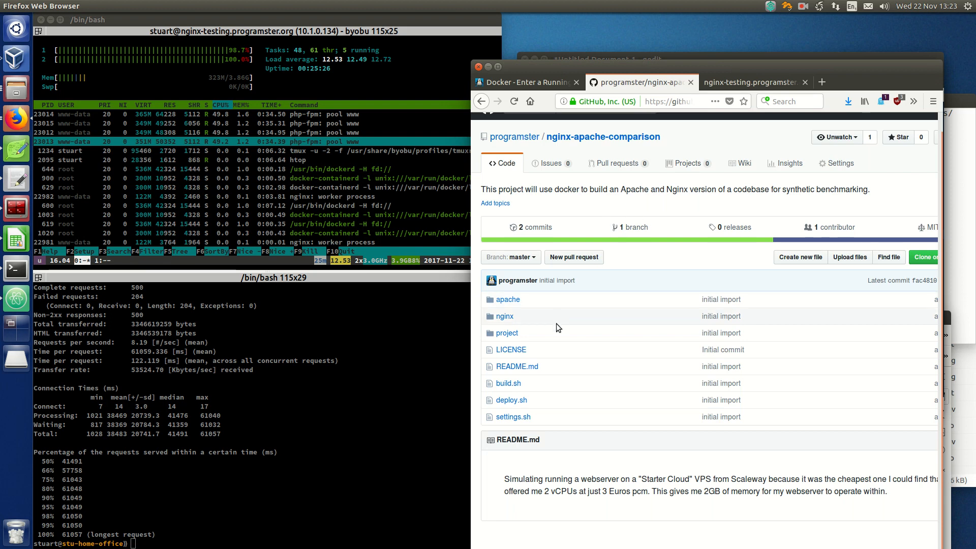
mouse_move(507, 334)
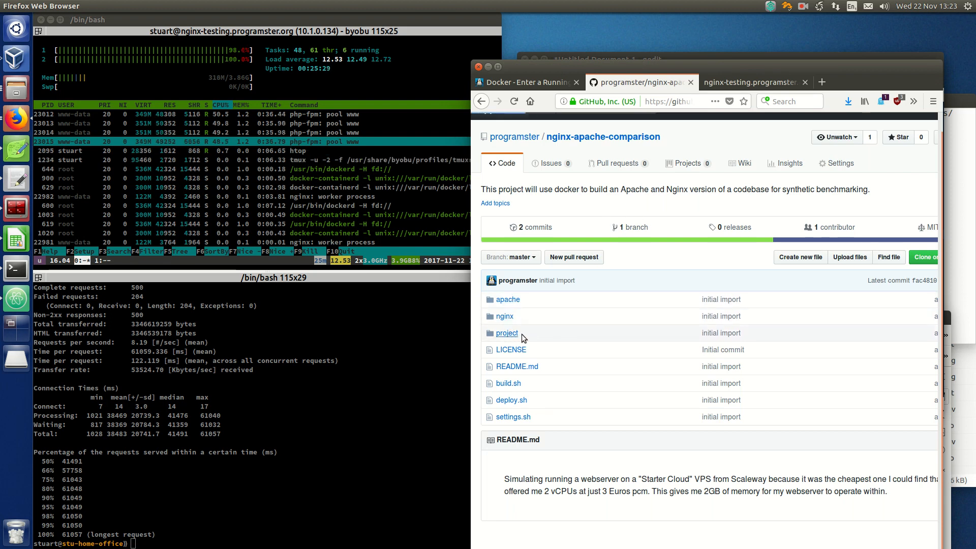
left_click(506, 332)
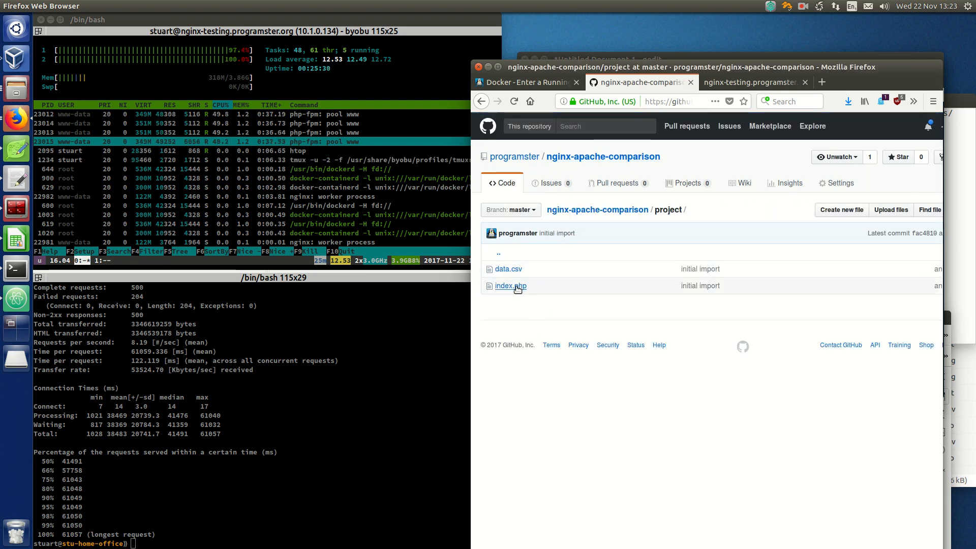
left_click(510, 284)
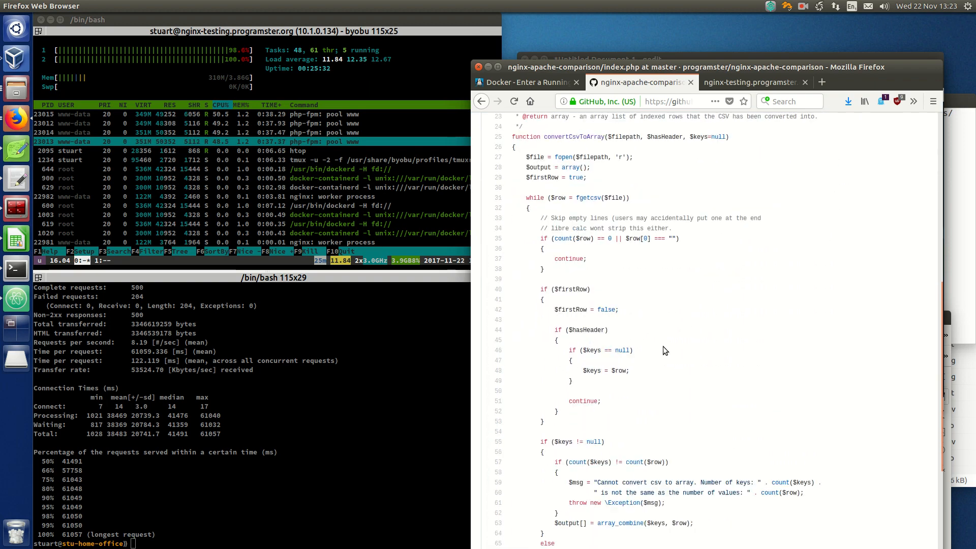
Scroll through index.php and highlight the usleep delay call in its main code
scroll("down", 3)
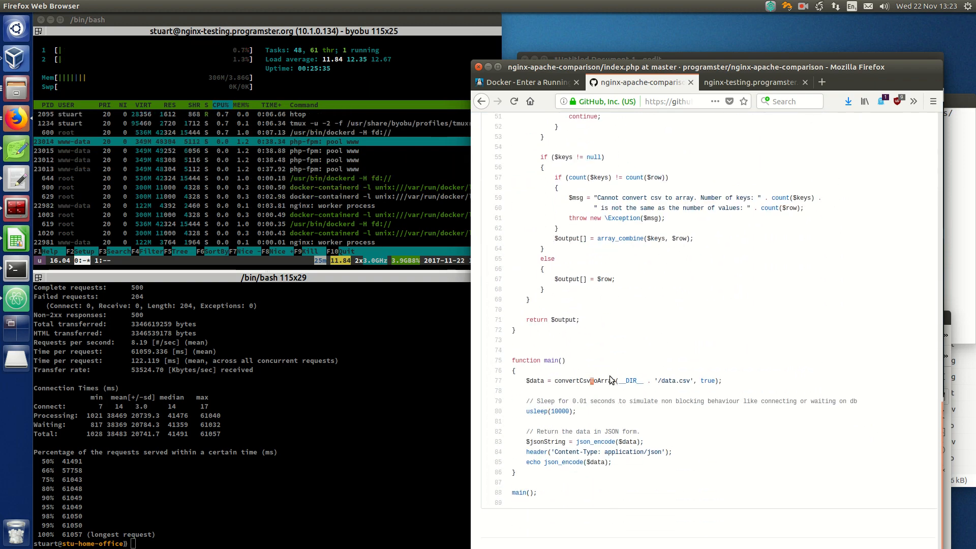
double_click(553, 411)
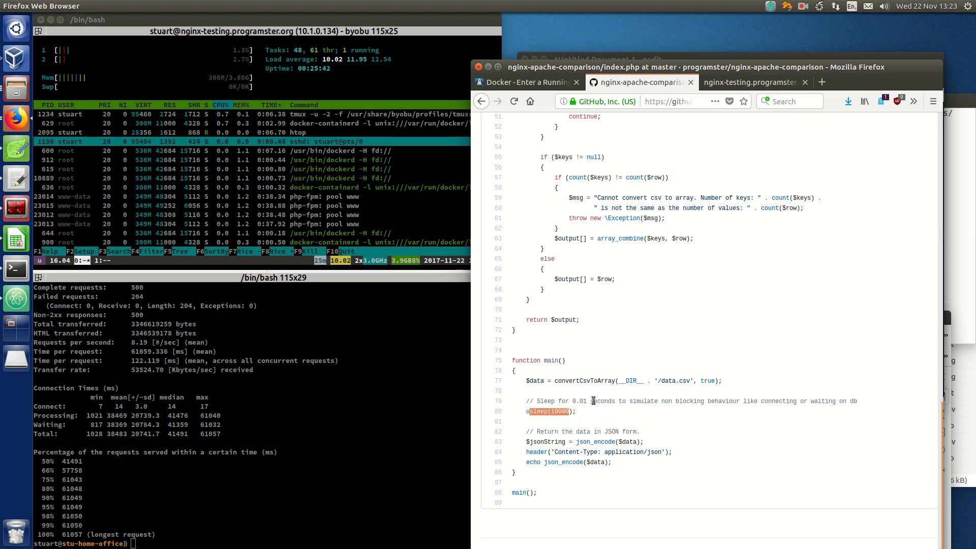
scroll("up", 3)
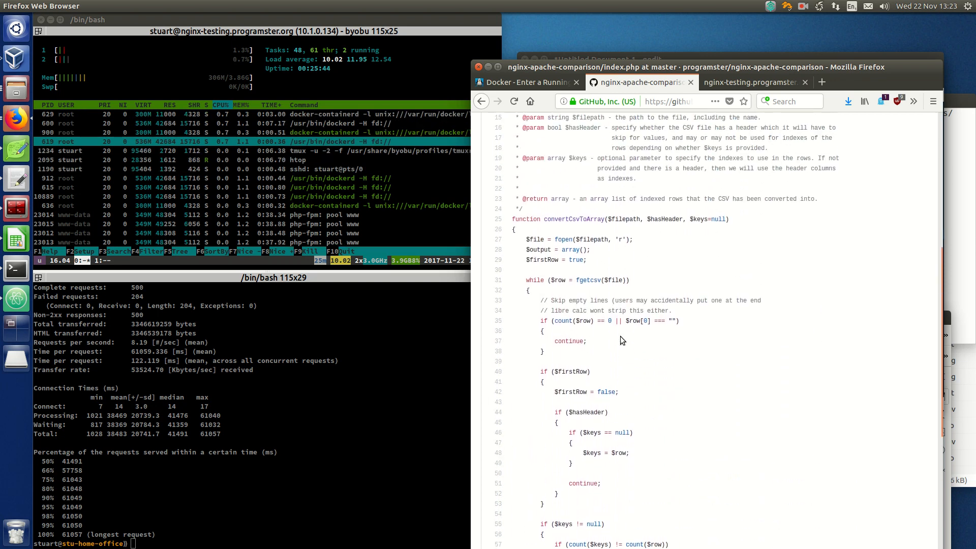
scroll("up", 3)
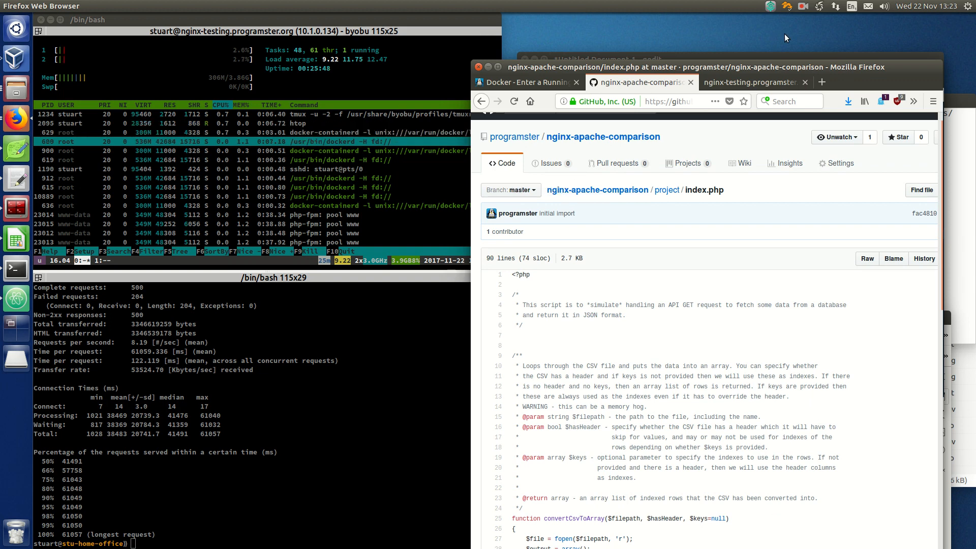
left_click(803, 6)
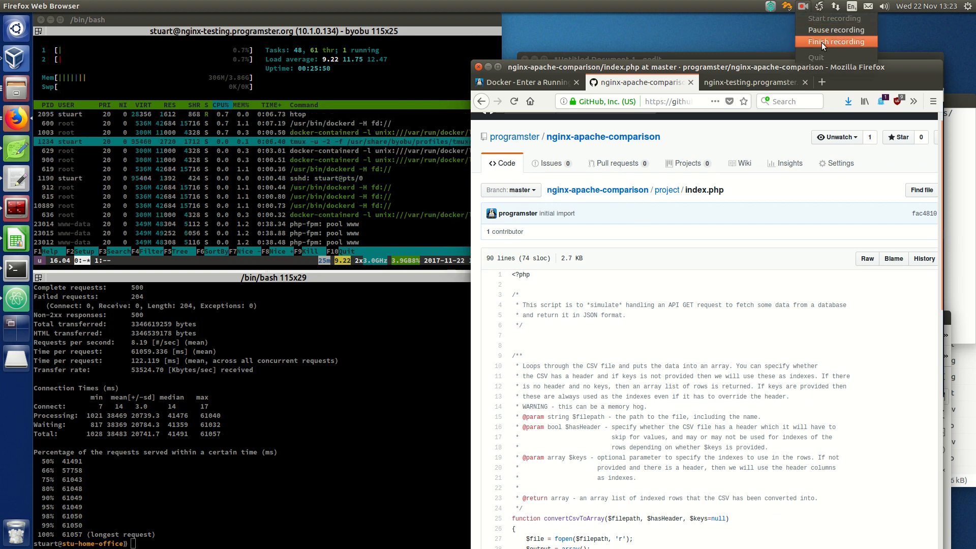